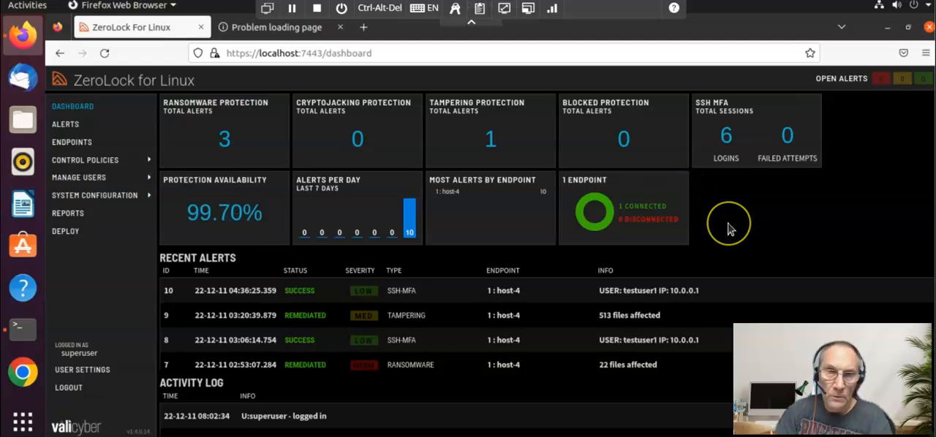
{"action": "mouse_move", "coordinate": [731, 228]}
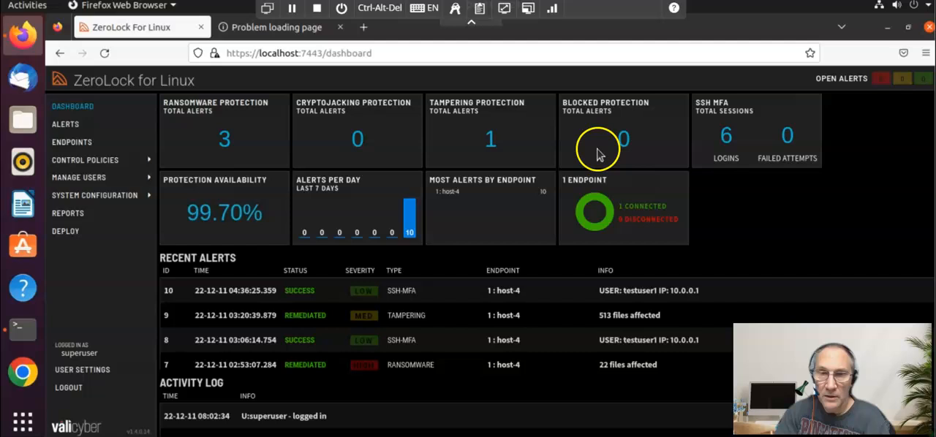
{"action": "mouse_move", "coordinate": [518, 125]}
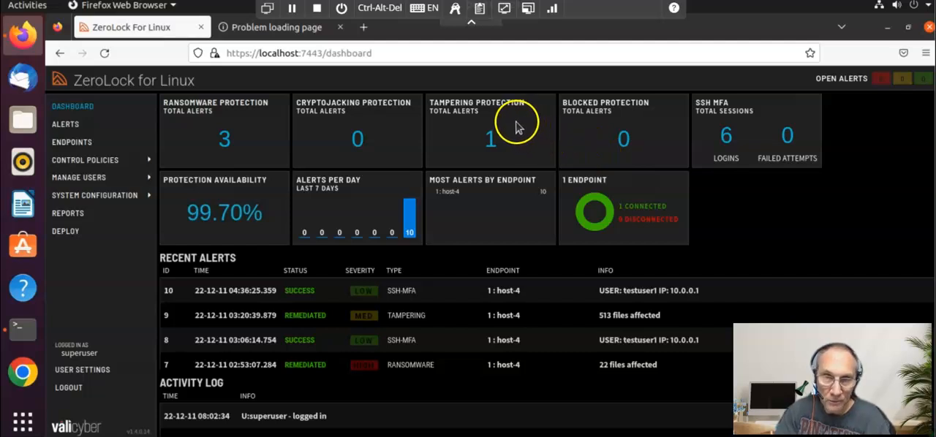
{"action": "mouse_move", "coordinate": [505, 123]}
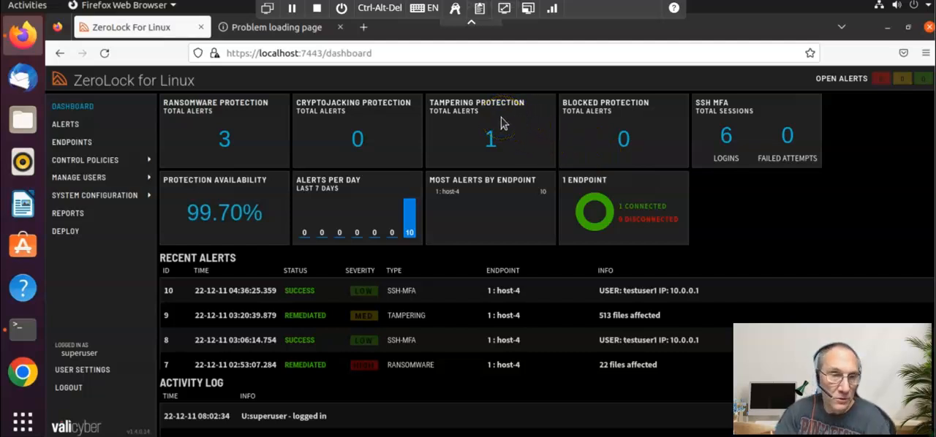